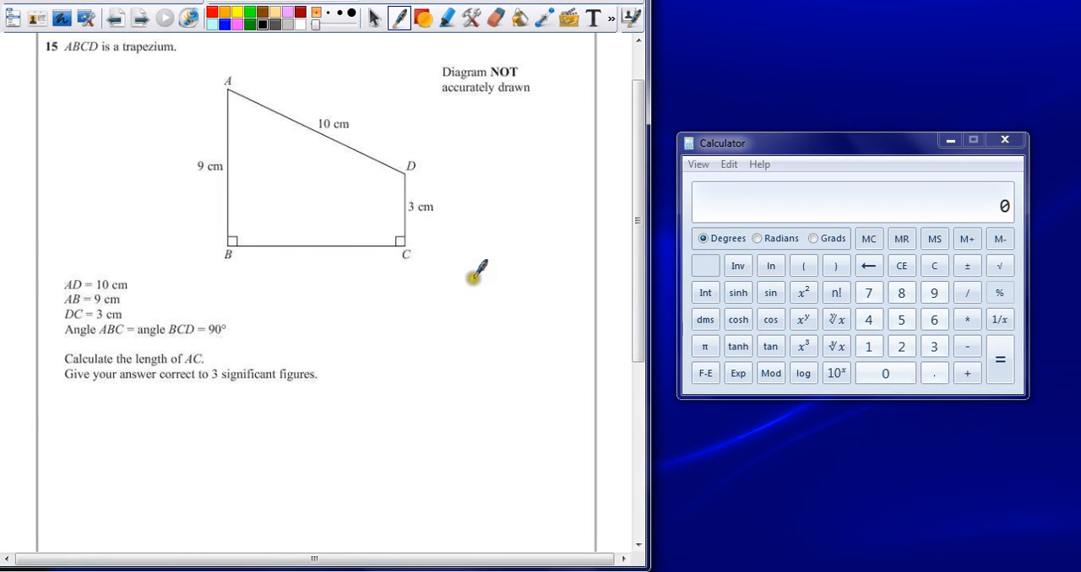
mouse_move(455, 275)
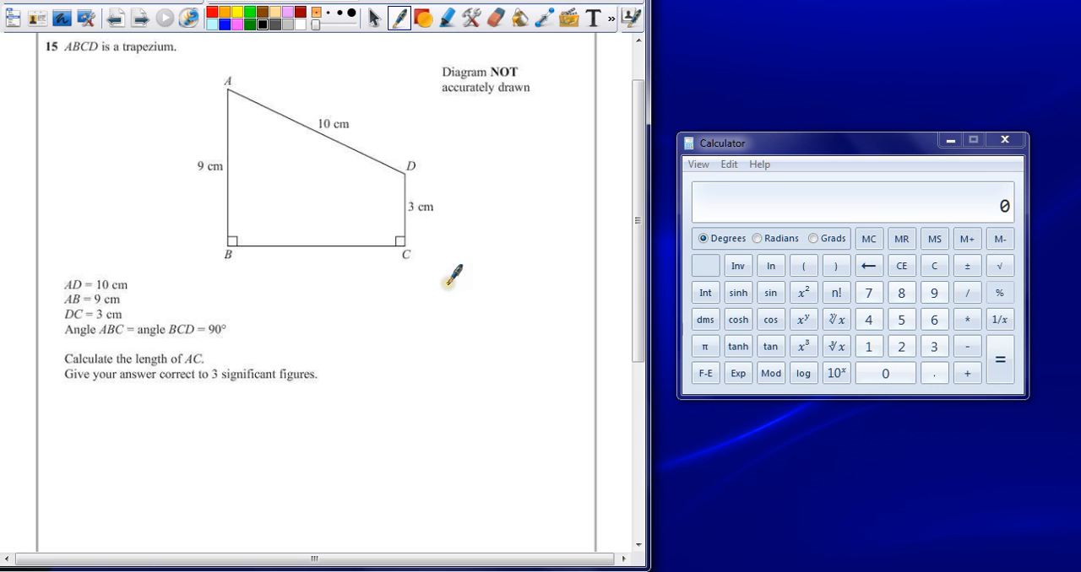
mouse_move(443, 280)
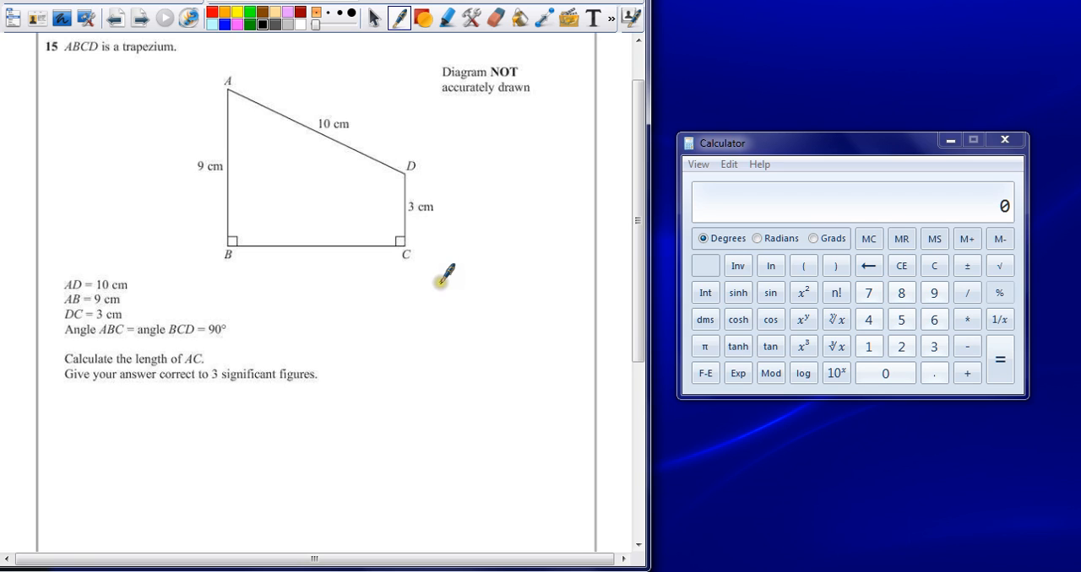
mouse_move(430, 270)
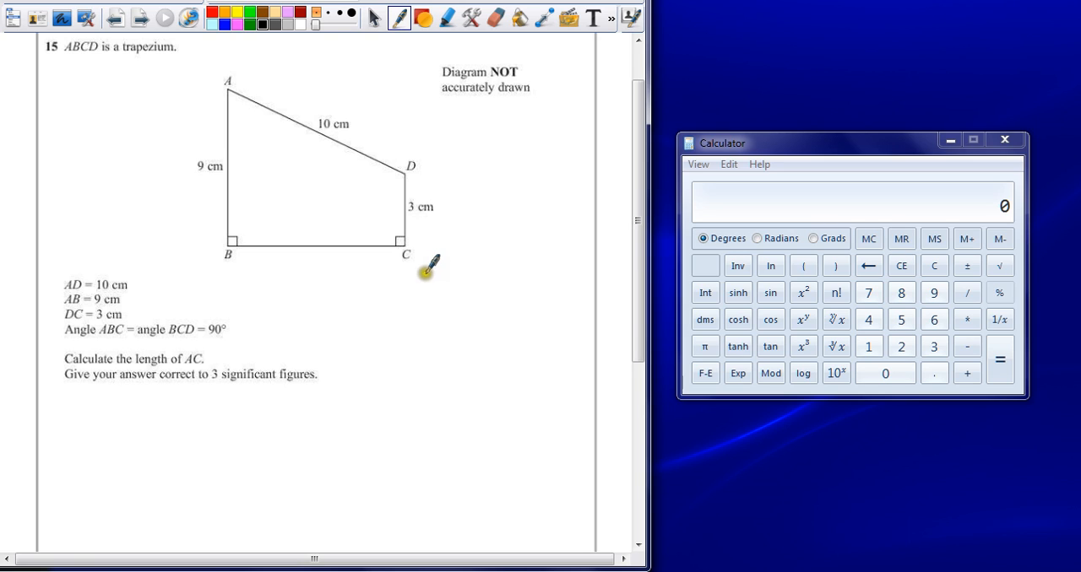
mouse_move(389, 274)
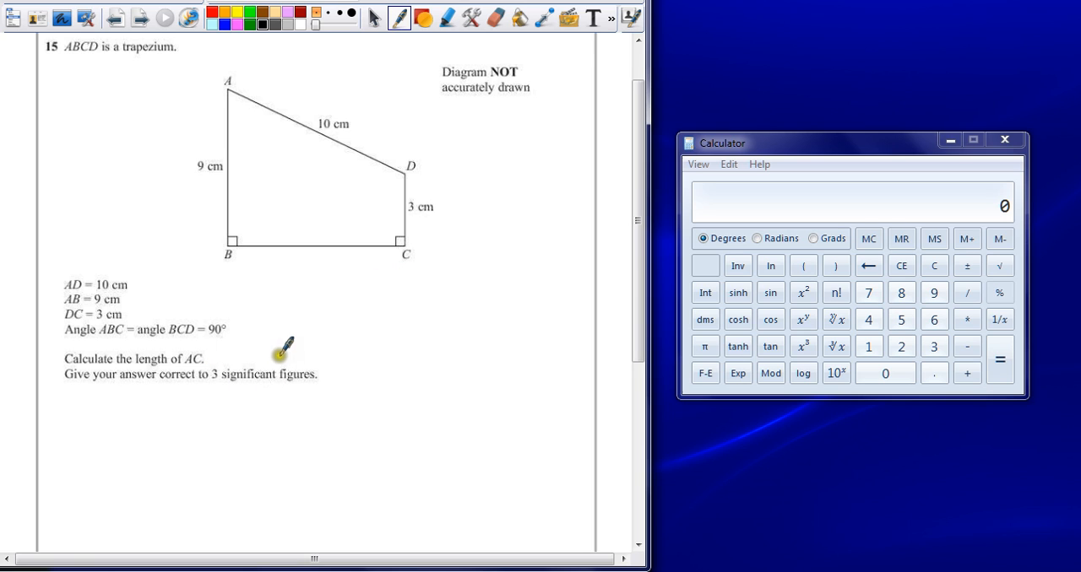
mouse_move(271, 346)
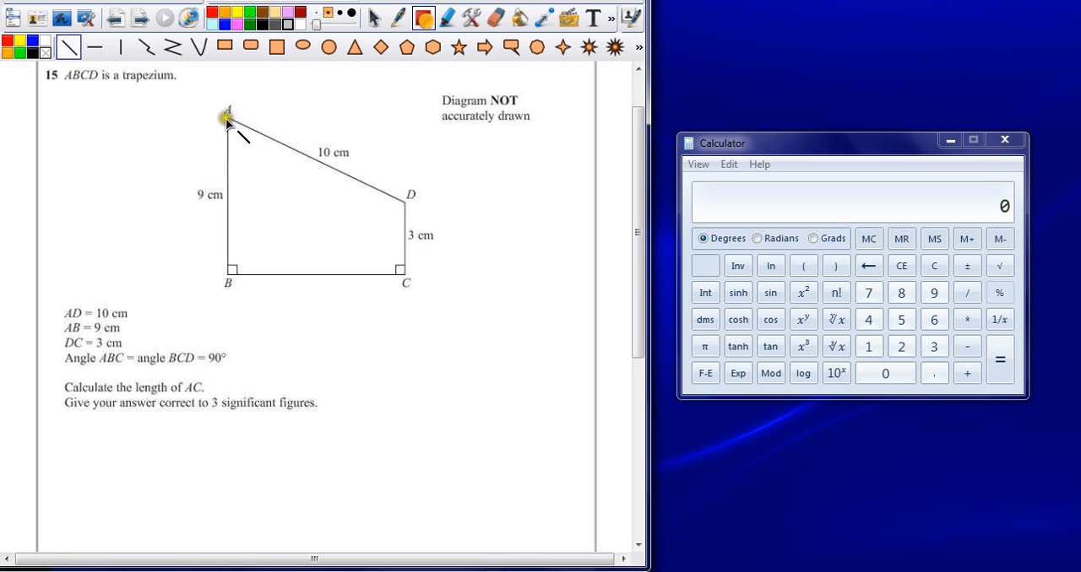
Draw the diagonal line from A to C across the trapezium, forming triangle ABC.
left_click_drag(227, 119, 402, 272)
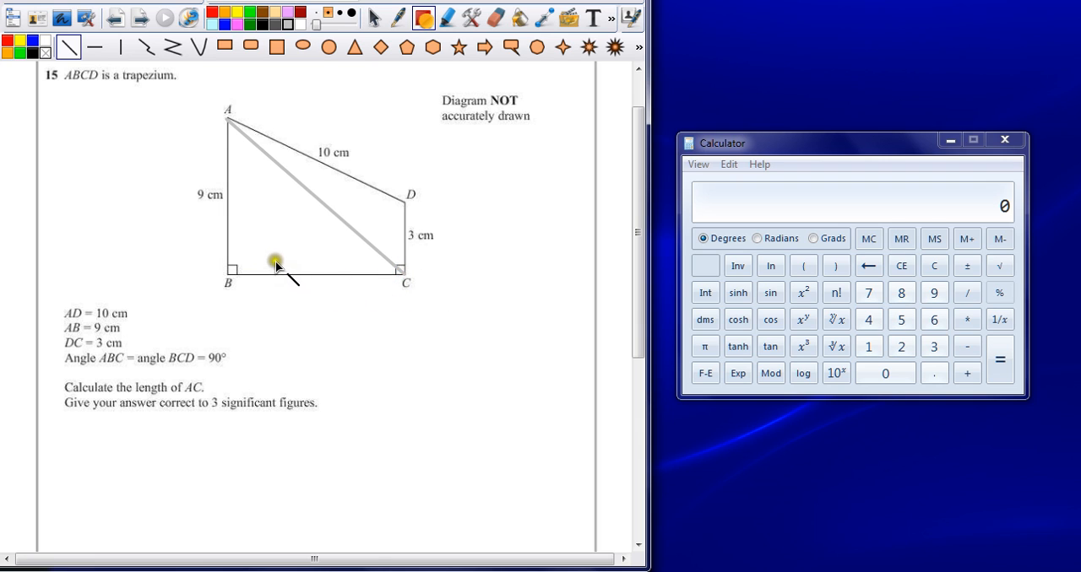
mouse_move(371, 192)
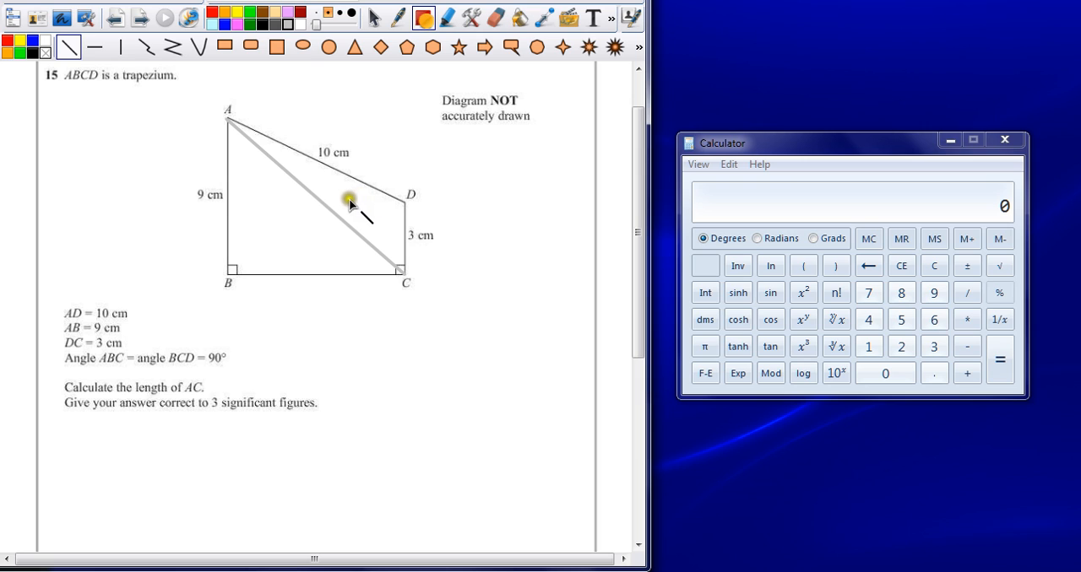
mouse_move(320, 228)
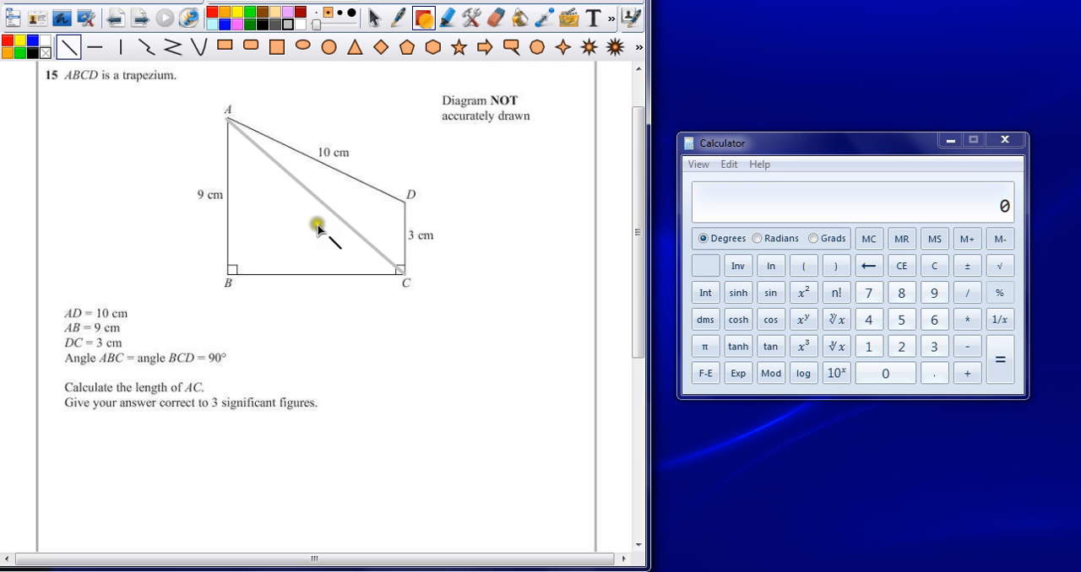
mouse_move(280, 287)
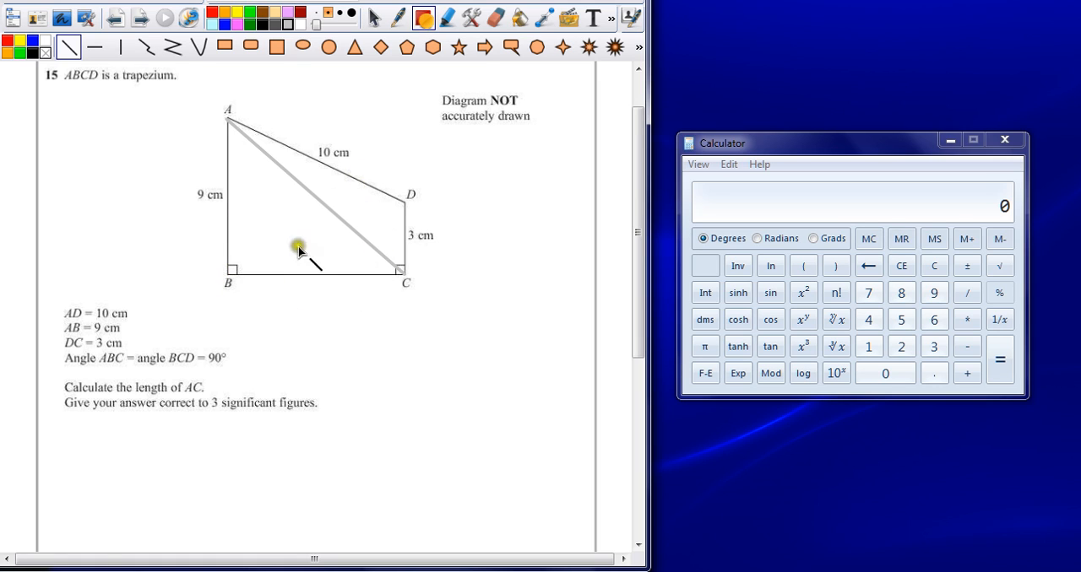
mouse_move(401, 203)
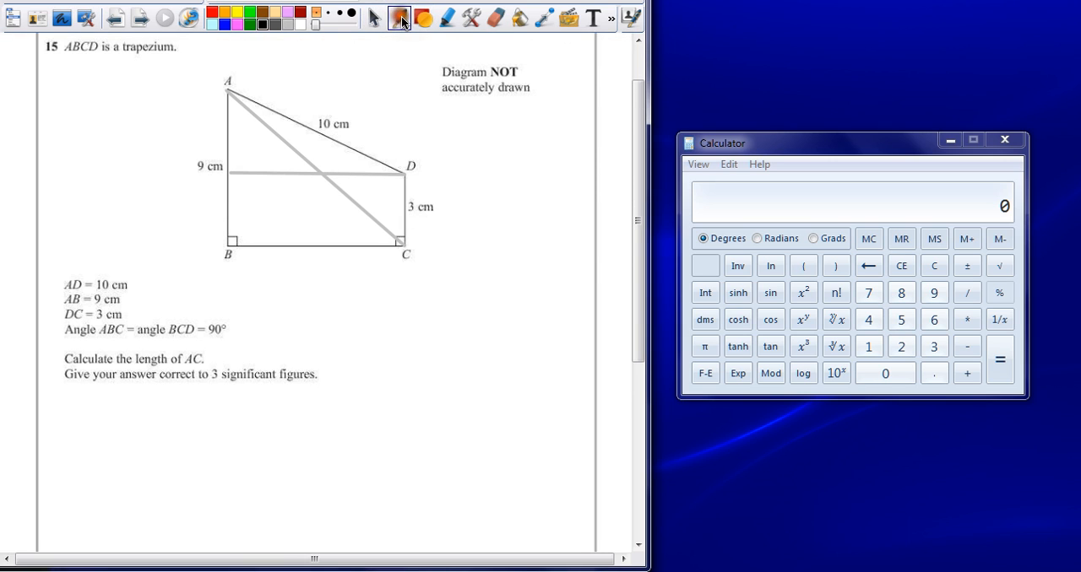
Switch to the Pen for the right-angle mark, the 6 on AB and the BC working.
left_click(398, 17)
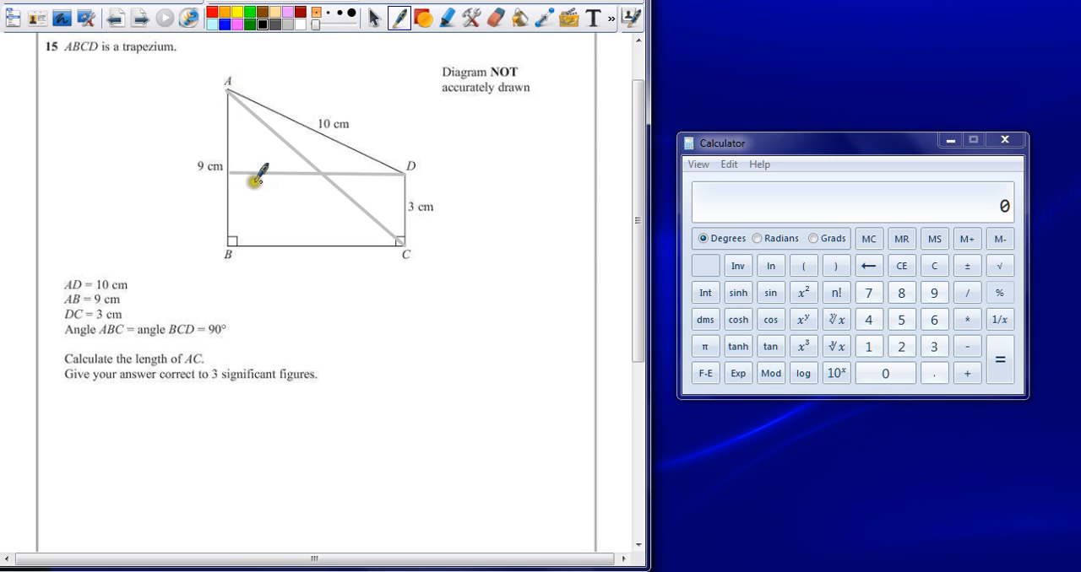
mouse_move(224, 152)
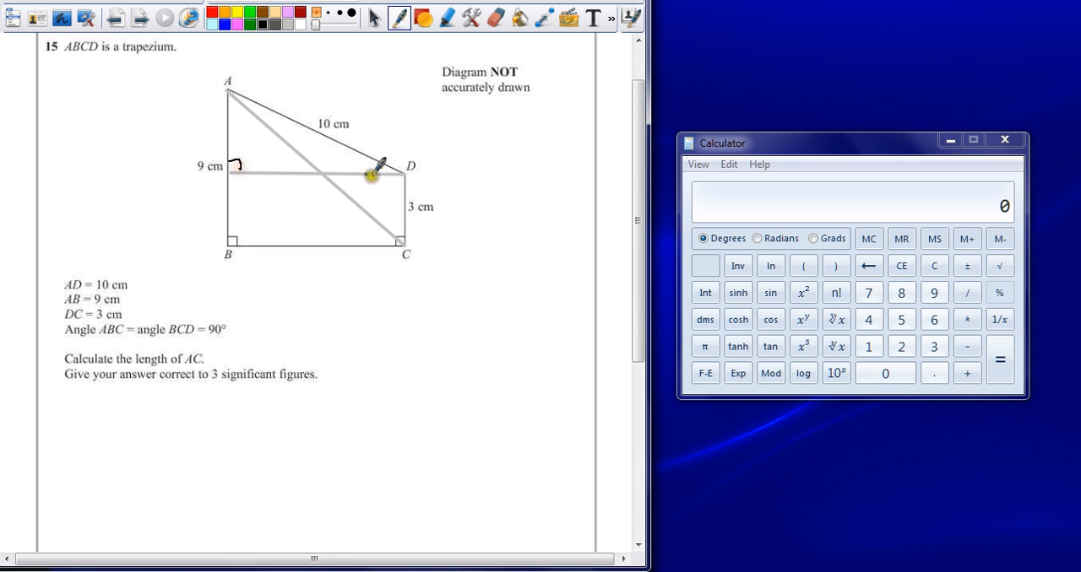
mouse_move(211, 135)
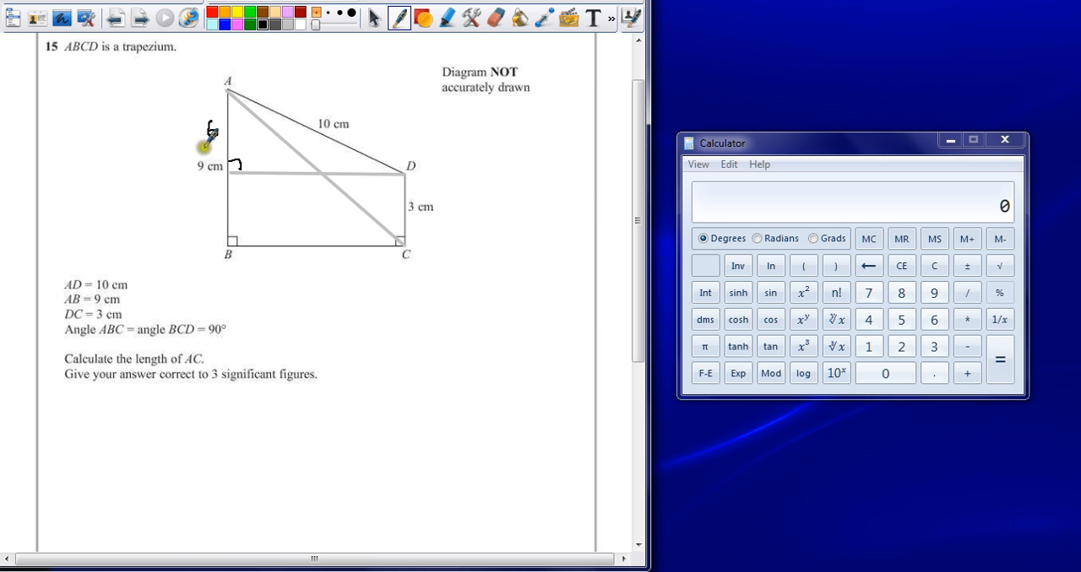
mouse_move(295, 207)
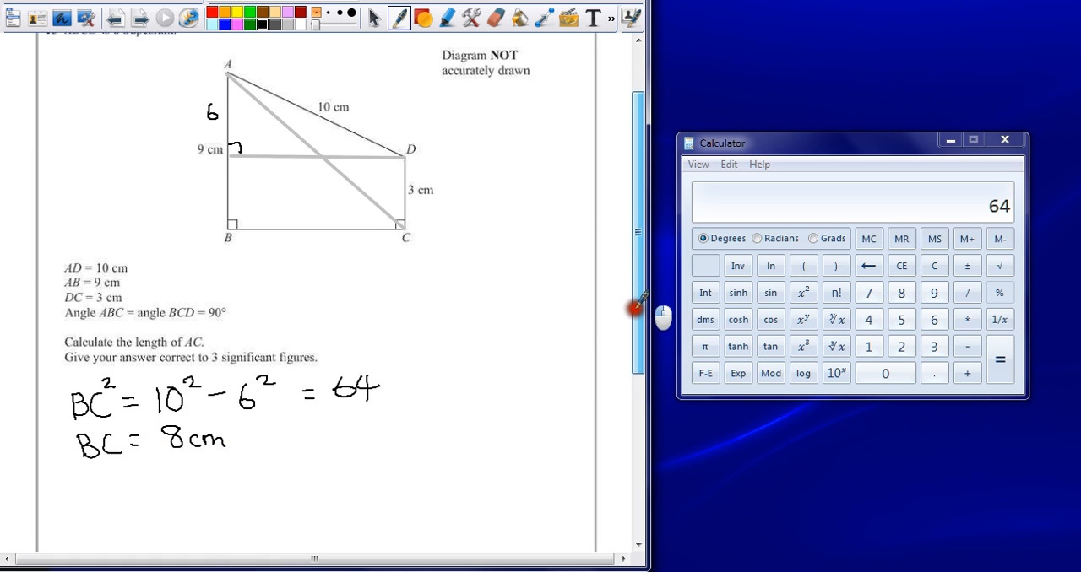
Work out 81 + 64 = 145 on the calculator for AC² = 9² + 8².
scroll("down", 3)
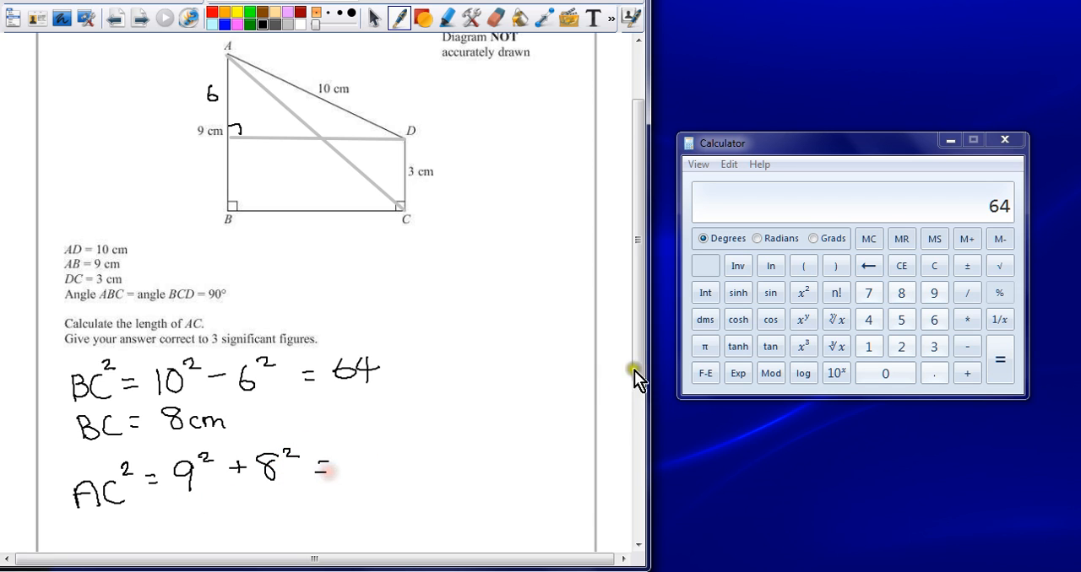
left_click(868, 346)
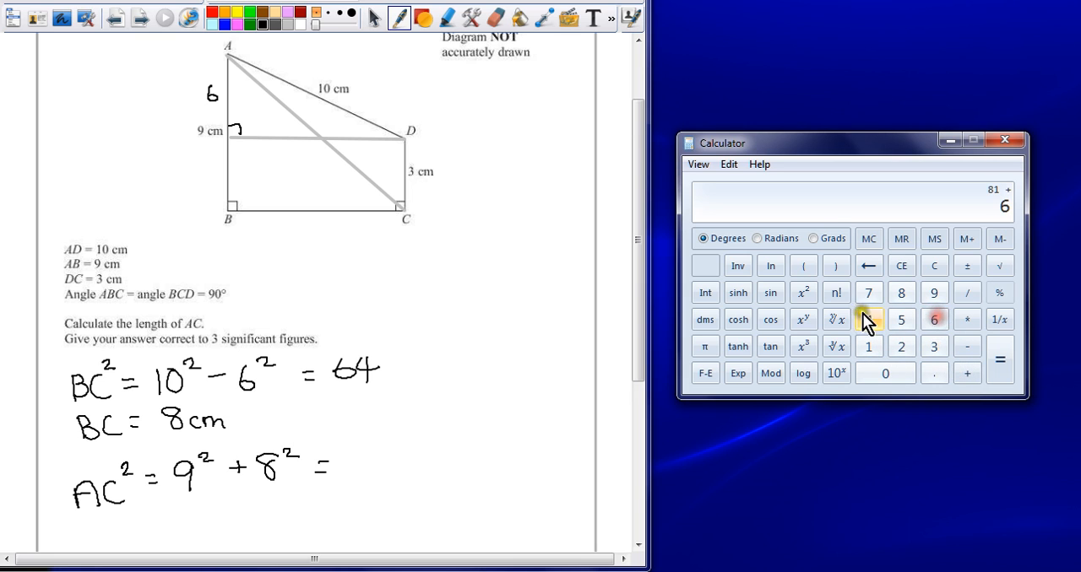
left_click(999, 359)
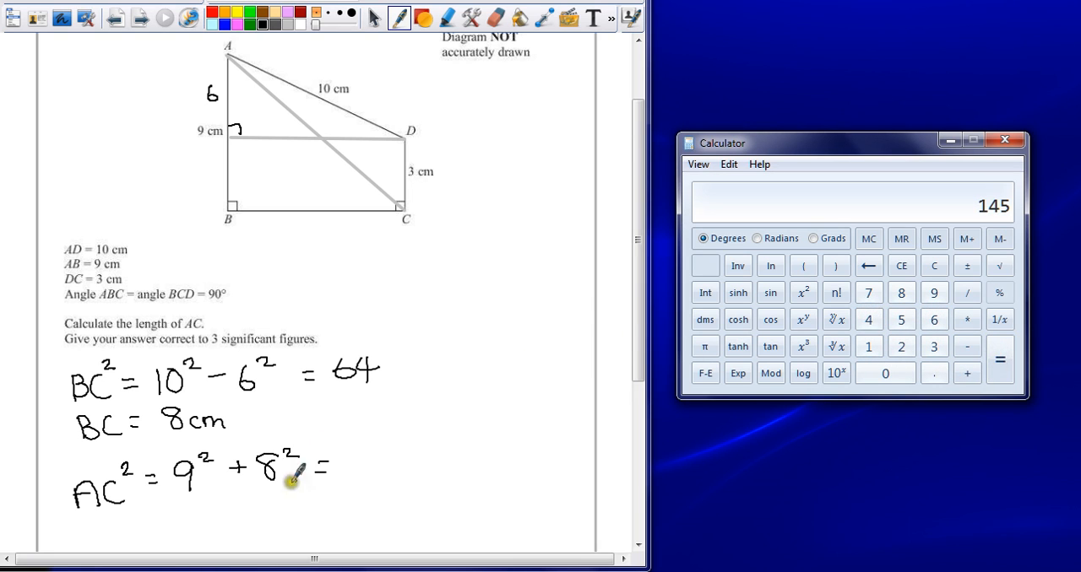
type("145")
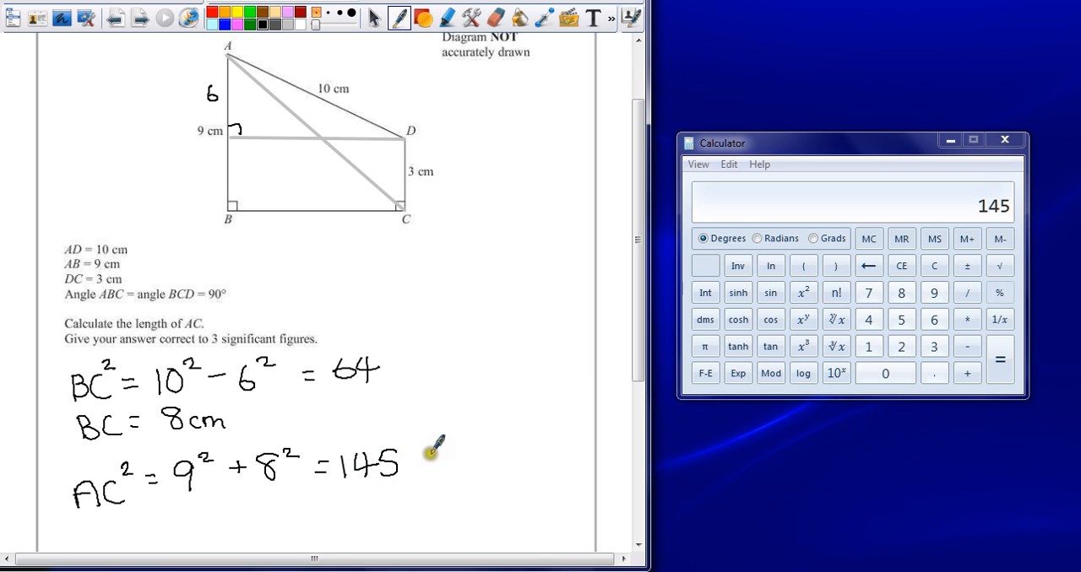
mouse_move(278, 346)
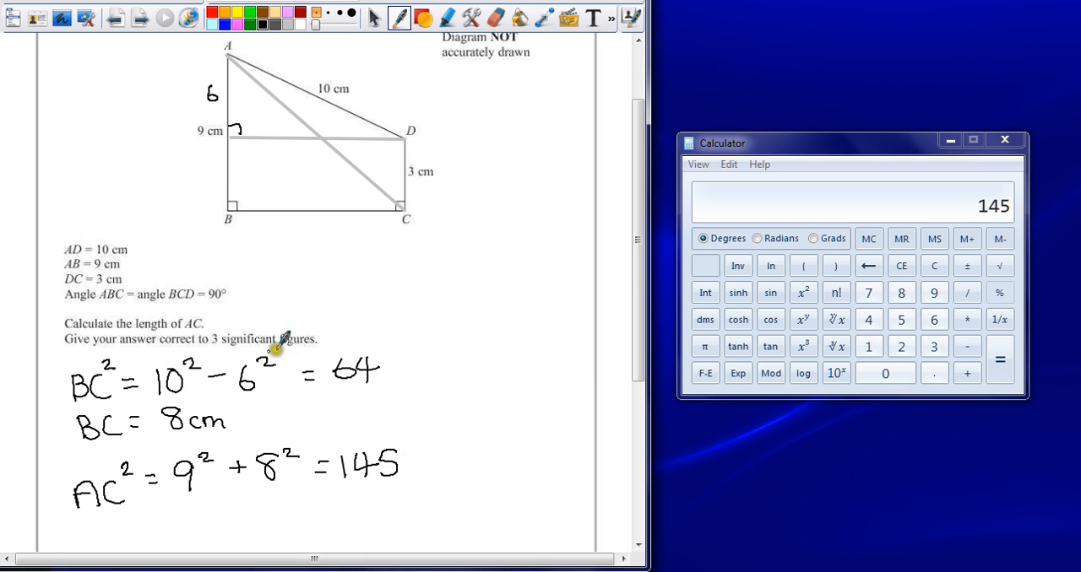
mouse_move(84, 540)
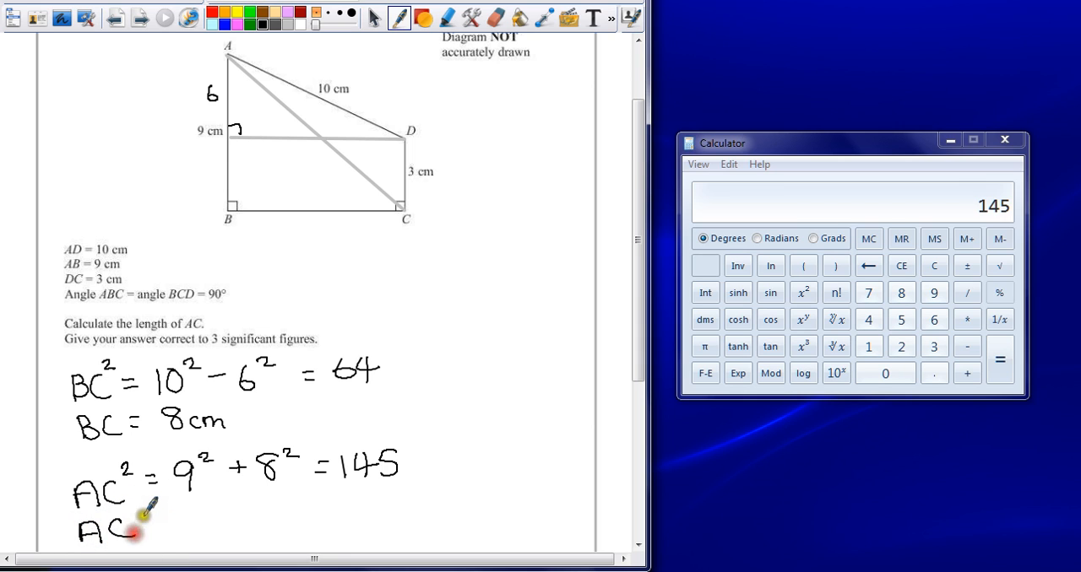
Take the square root of 145 on the calculator, giving 12.04159….
left_click(999, 265)
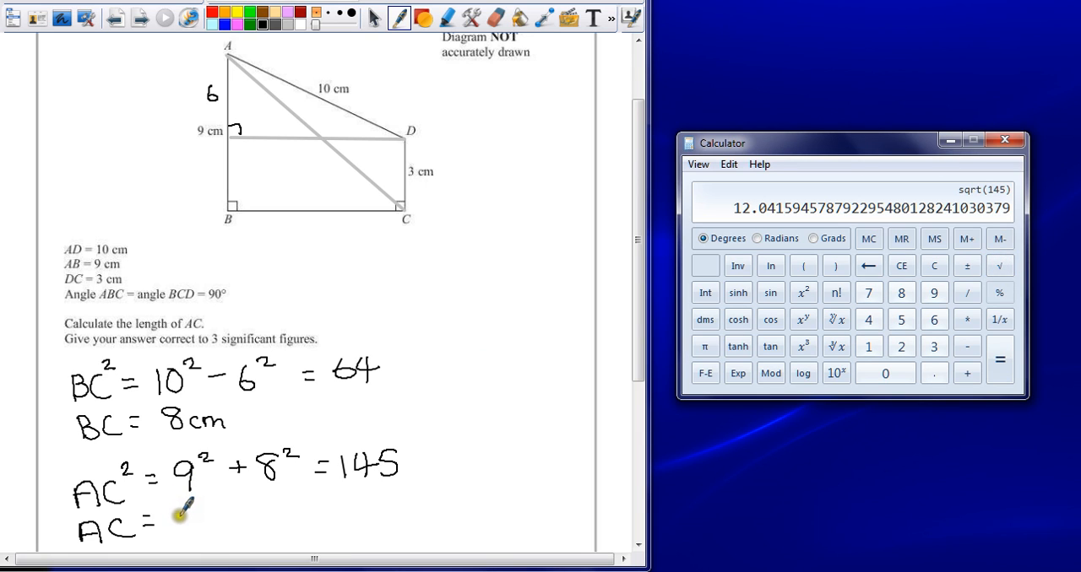
mouse_move(182, 506)
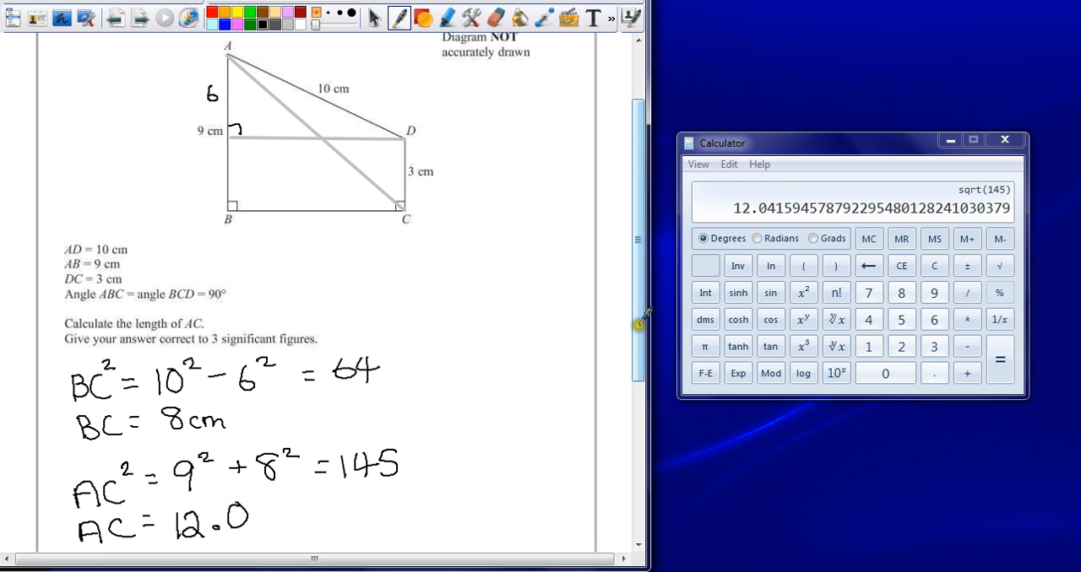
Write the final answer 12.0 on the dotted answer line.
scroll("down", 3)
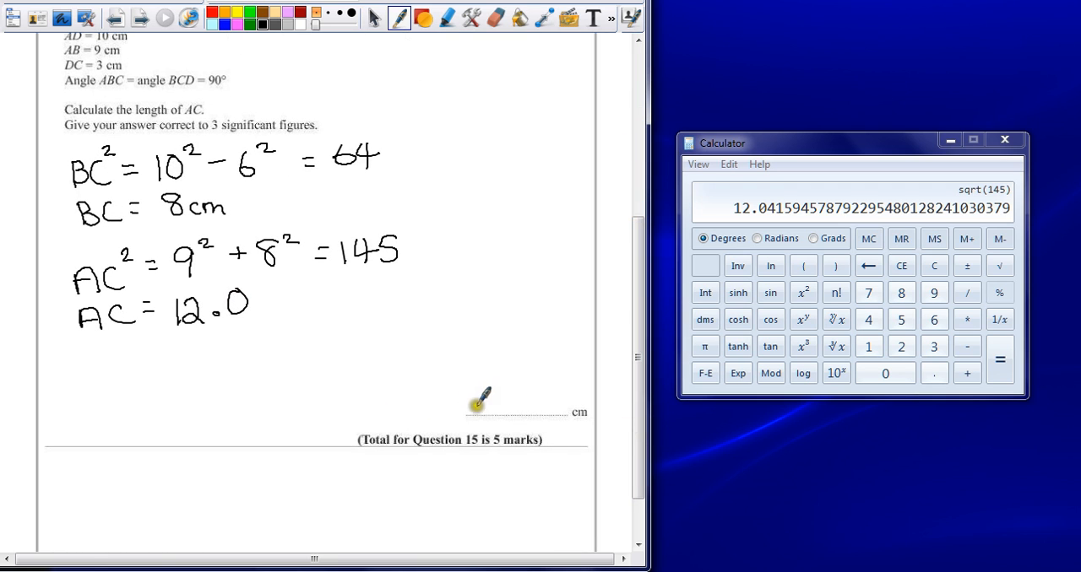
left_click_drag(468, 406, 506, 405)
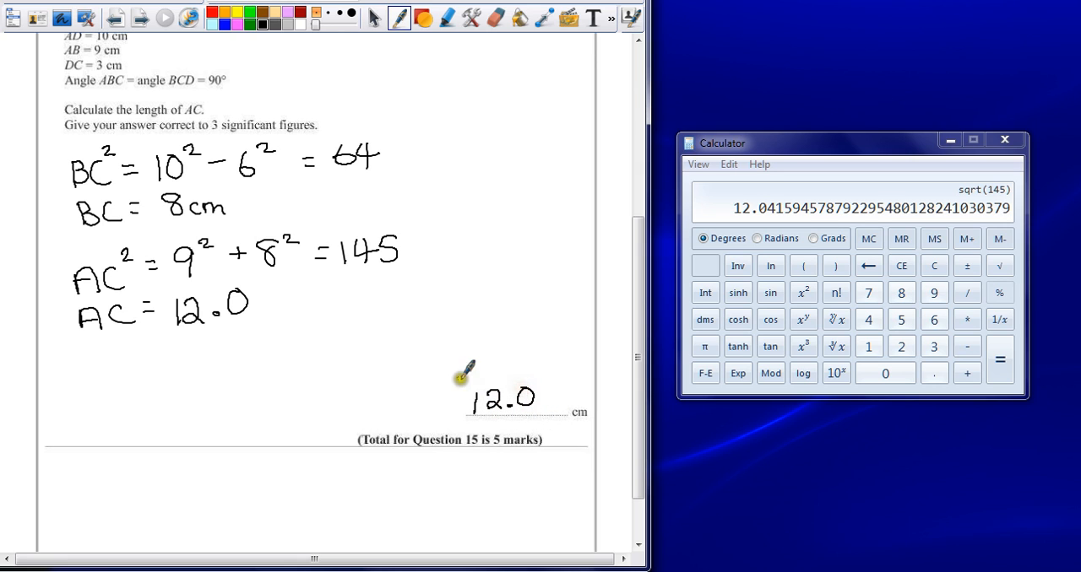
mouse_move(262, 292)
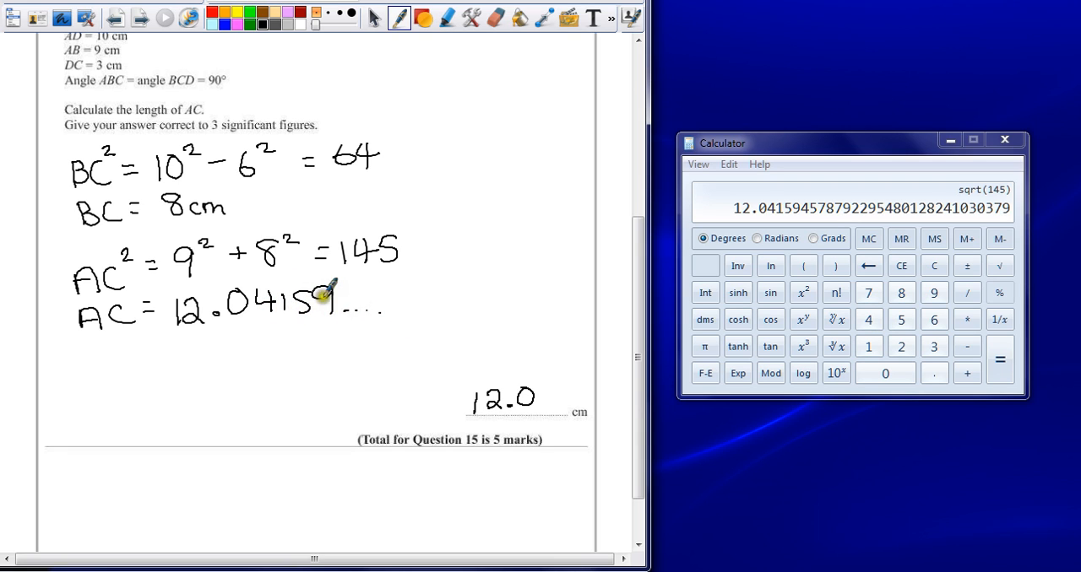
mouse_move(477, 422)
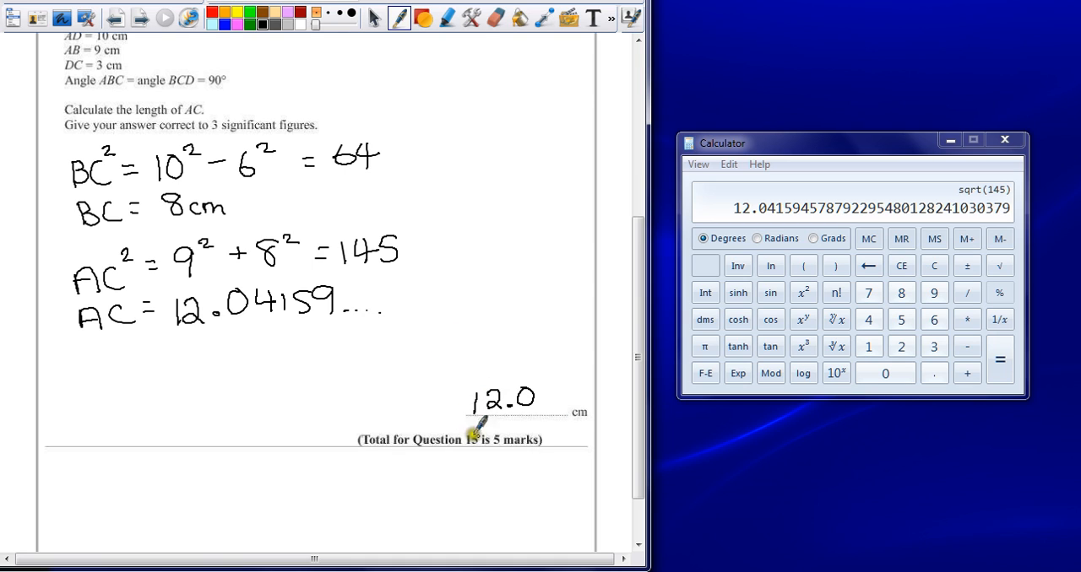